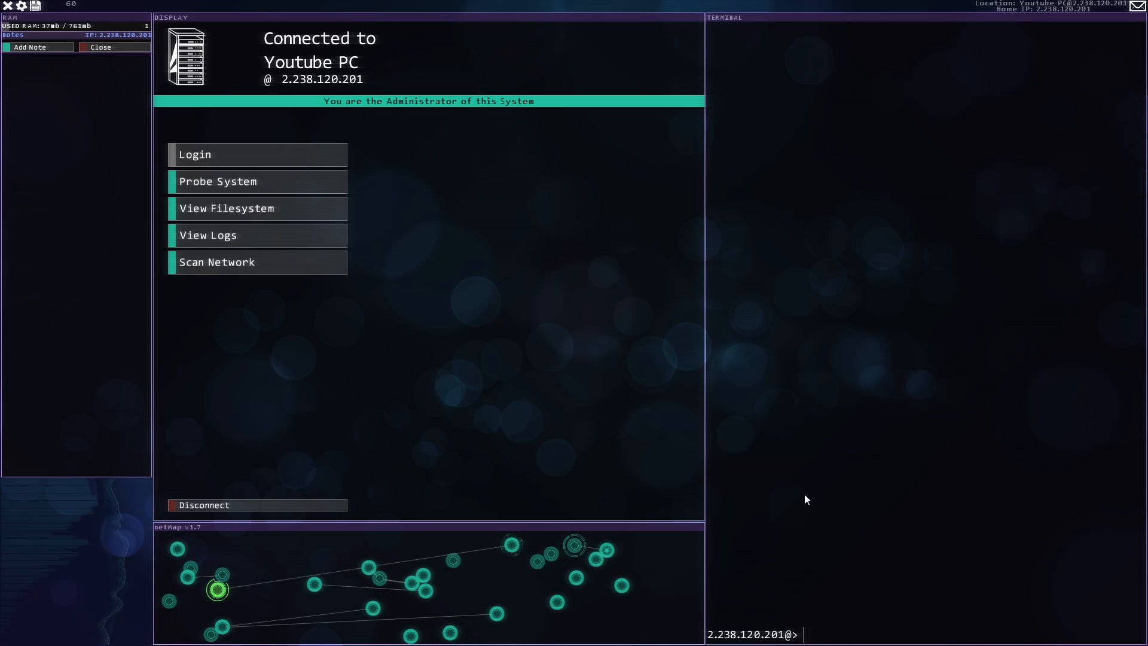
pyautogui.moveTo(338, 358)
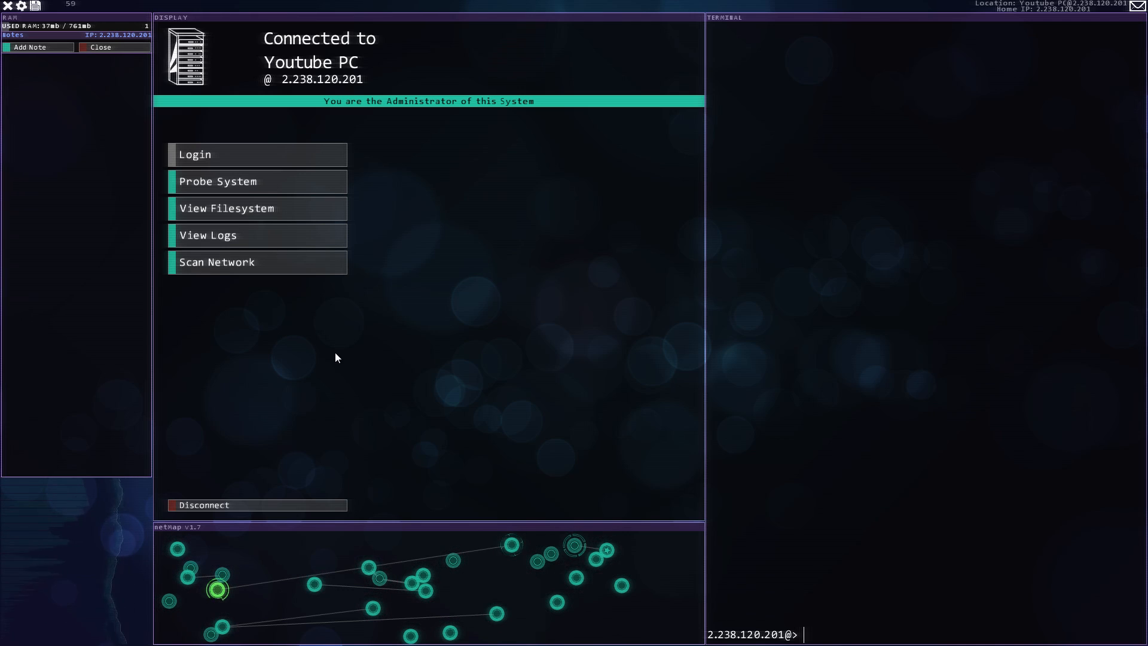
# Step: Enter the sys folder and remove x-server.sys from the Youtube PC
pyautogui.write('cds')
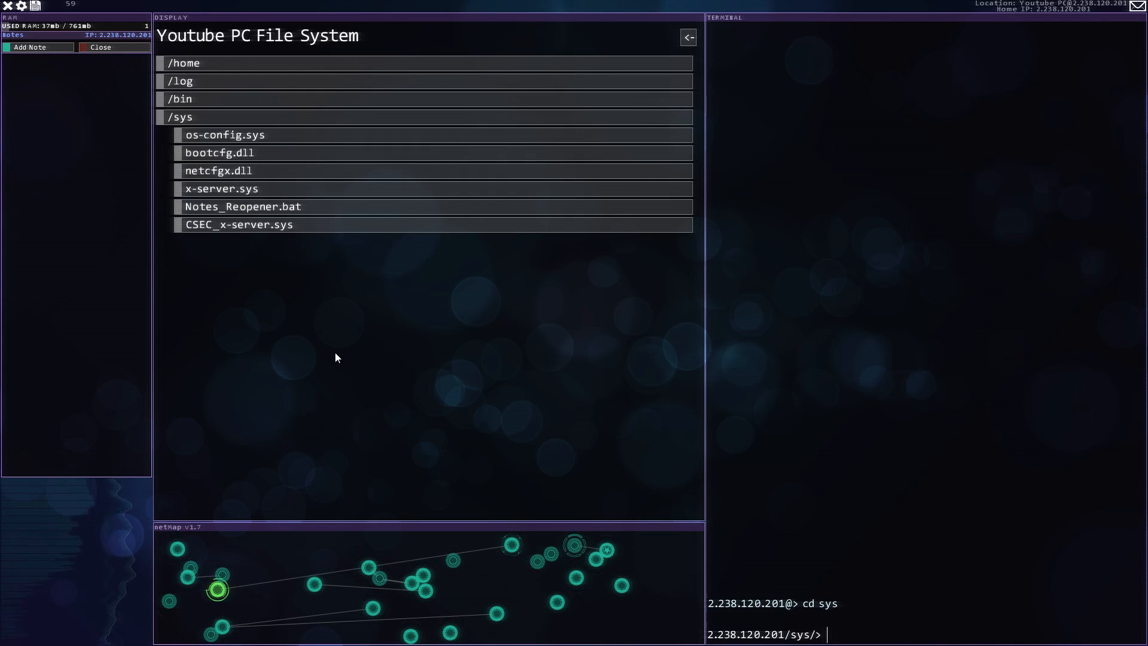
pyautogui.write('rm')
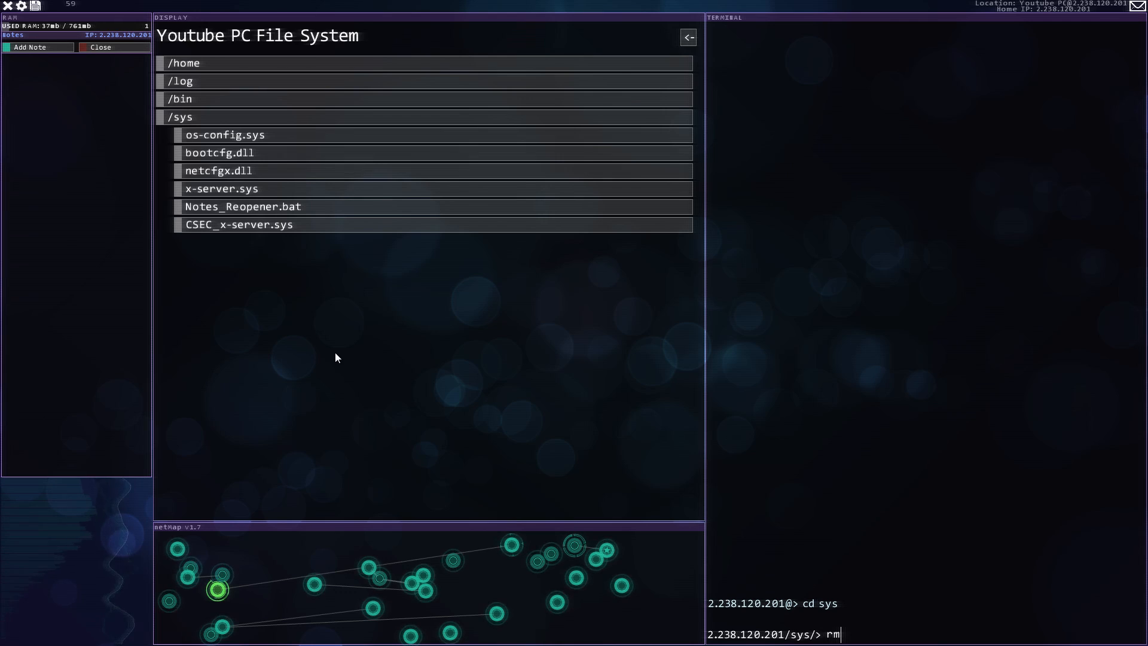
pyautogui.write('x-server.sys')
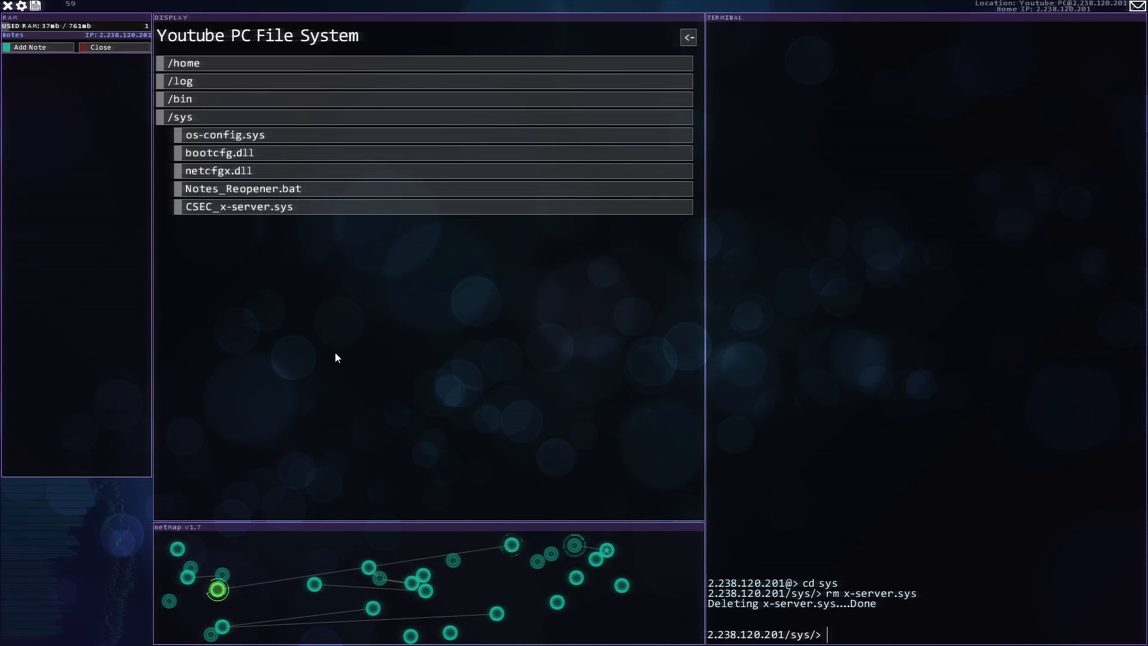
# Step: Run forkbomb to reboot, then review the boot log's red x-server.sys errors and terminal-mode fallback
pyautogui.write('forkbo')
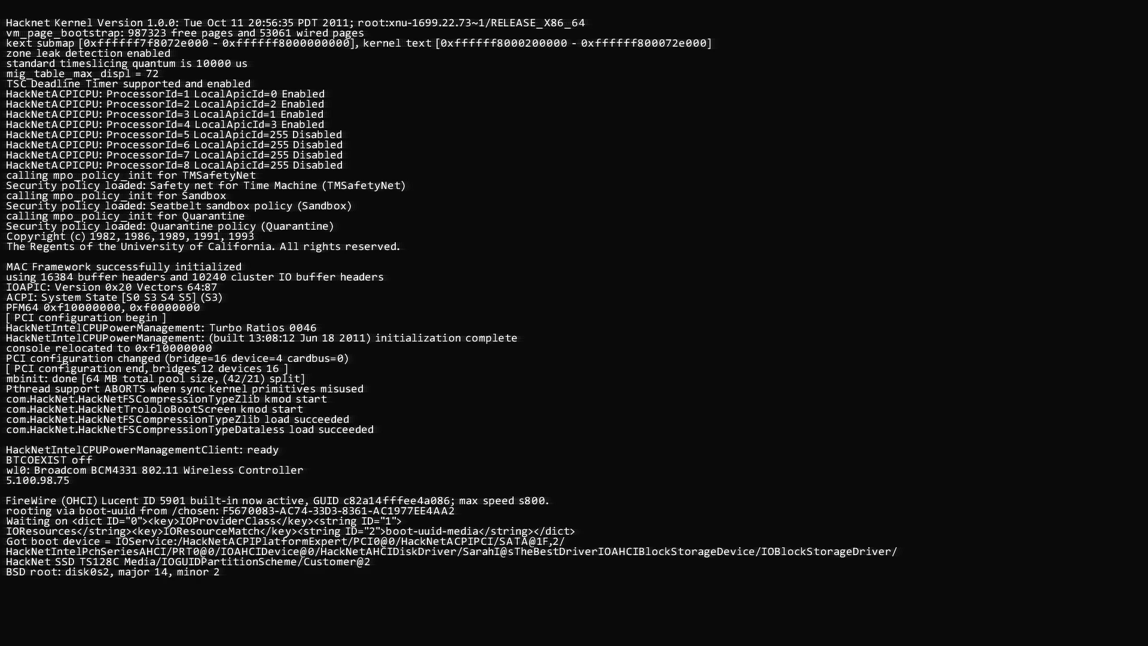
pyautogui.scroll(-3)
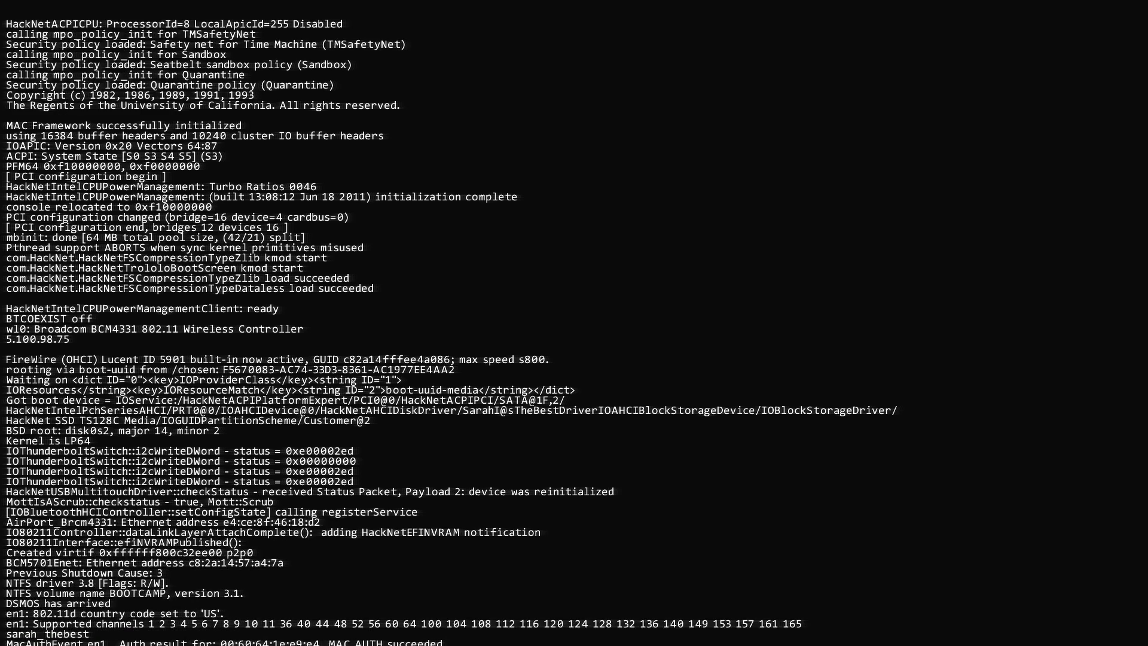
pyautogui.scroll(-3)
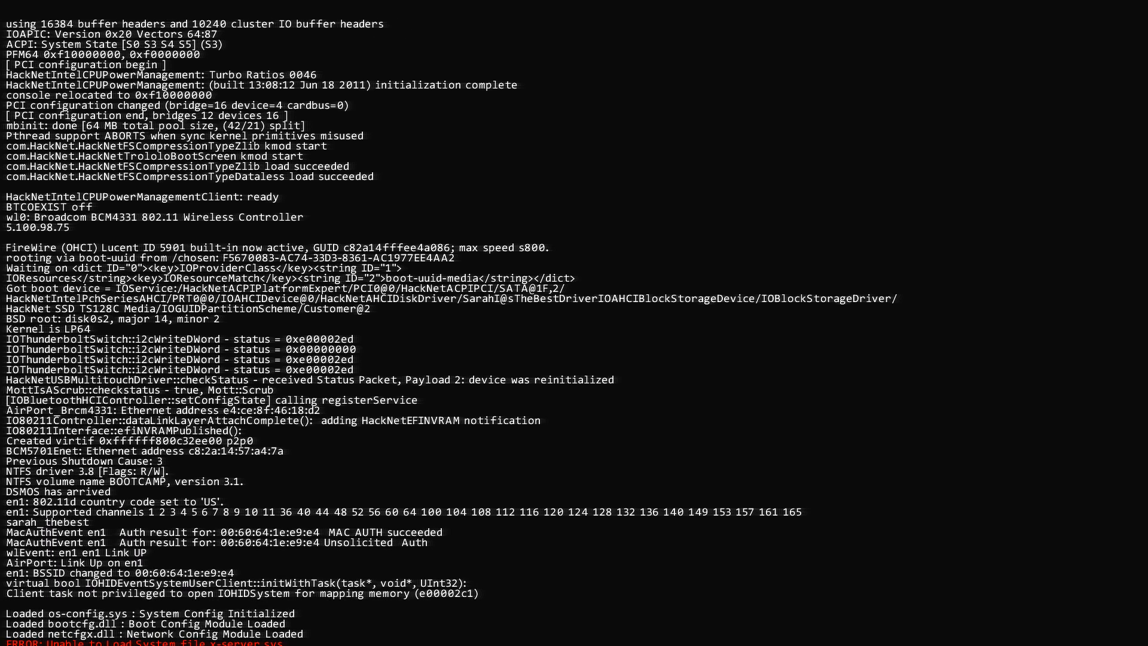
pyautogui.scroll(-3)
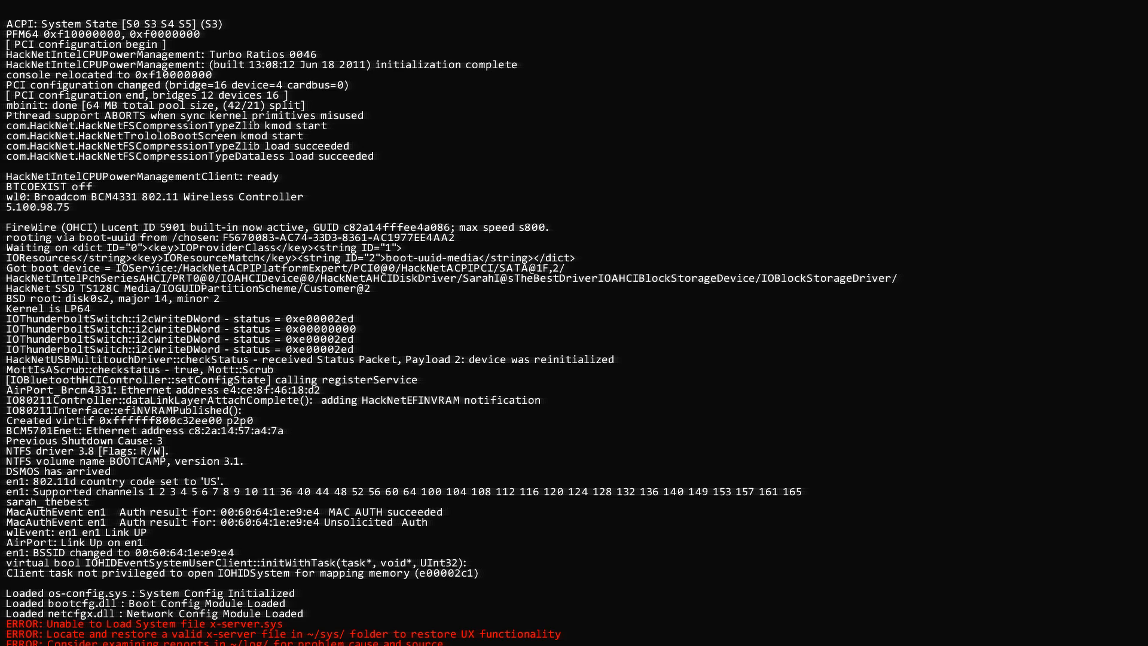
pyautogui.scroll(-3)
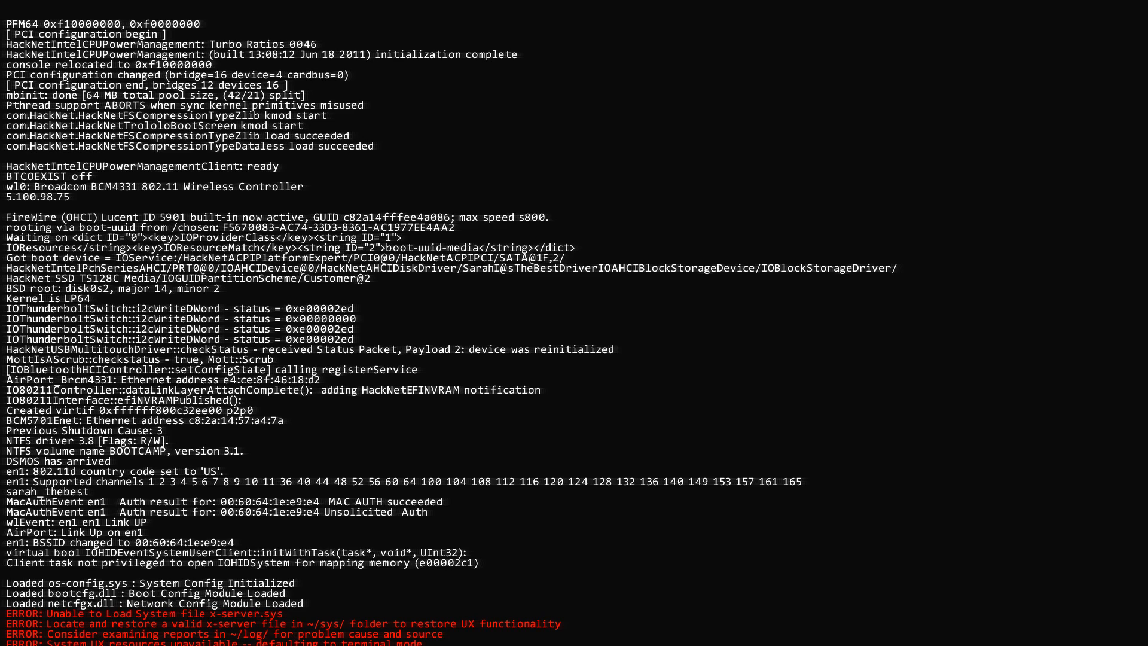
pyautogui.scroll(-3)
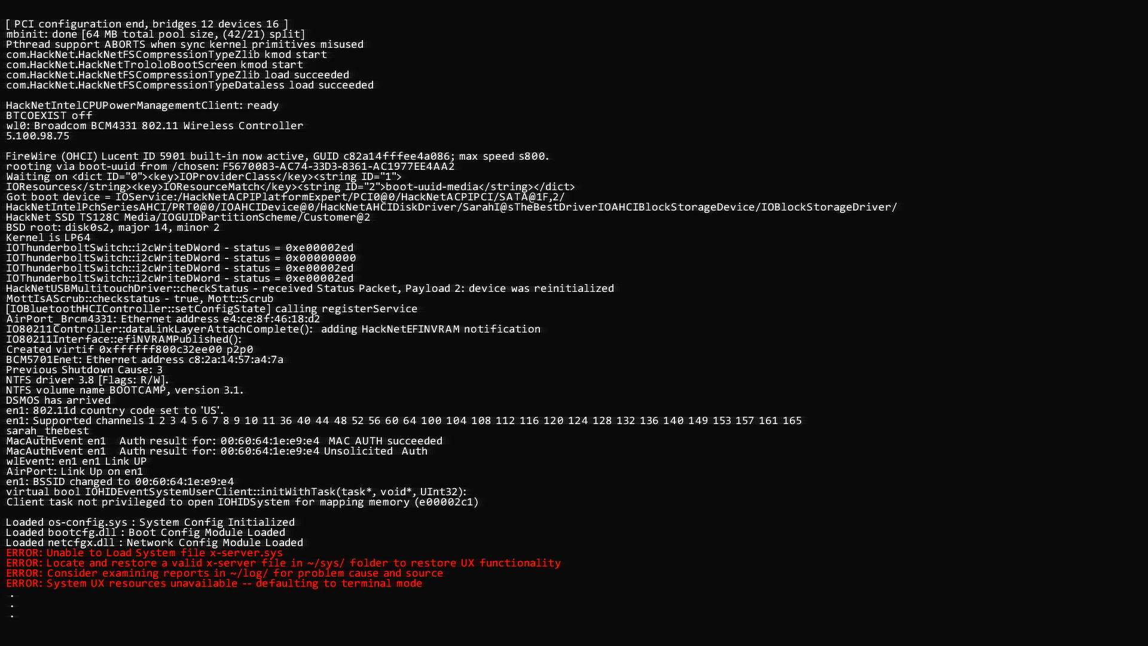
# Step: Start a connect command to Oppol Communications at 210.94.110.158 from terminal mode
pyautogui.scroll(-3)
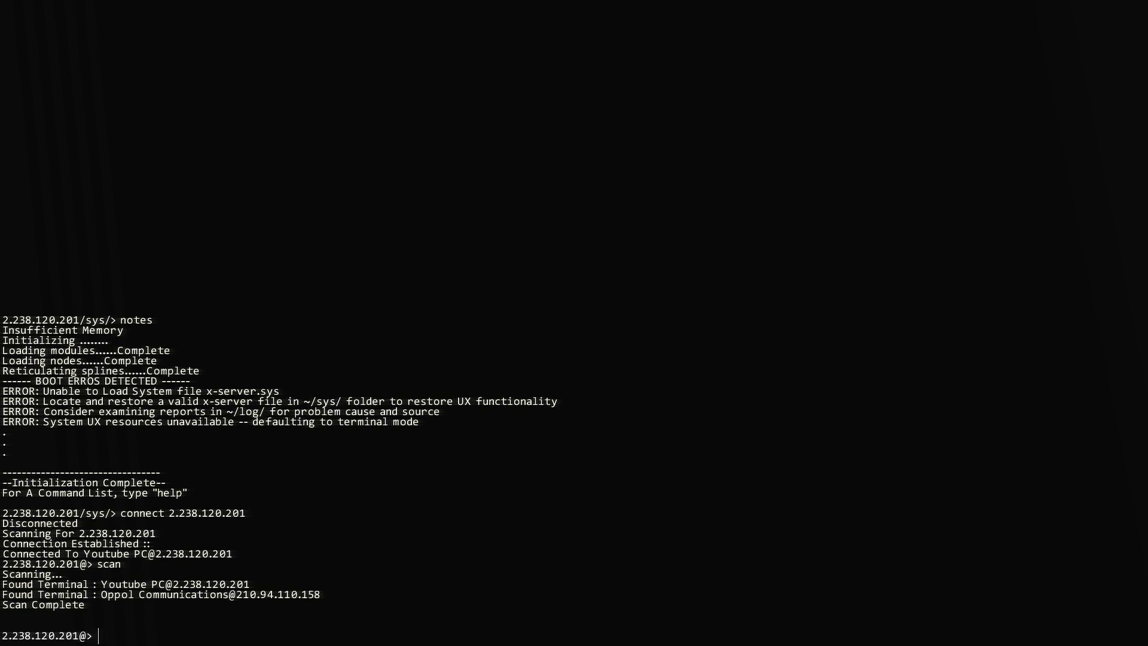
pyautogui.write('connec')
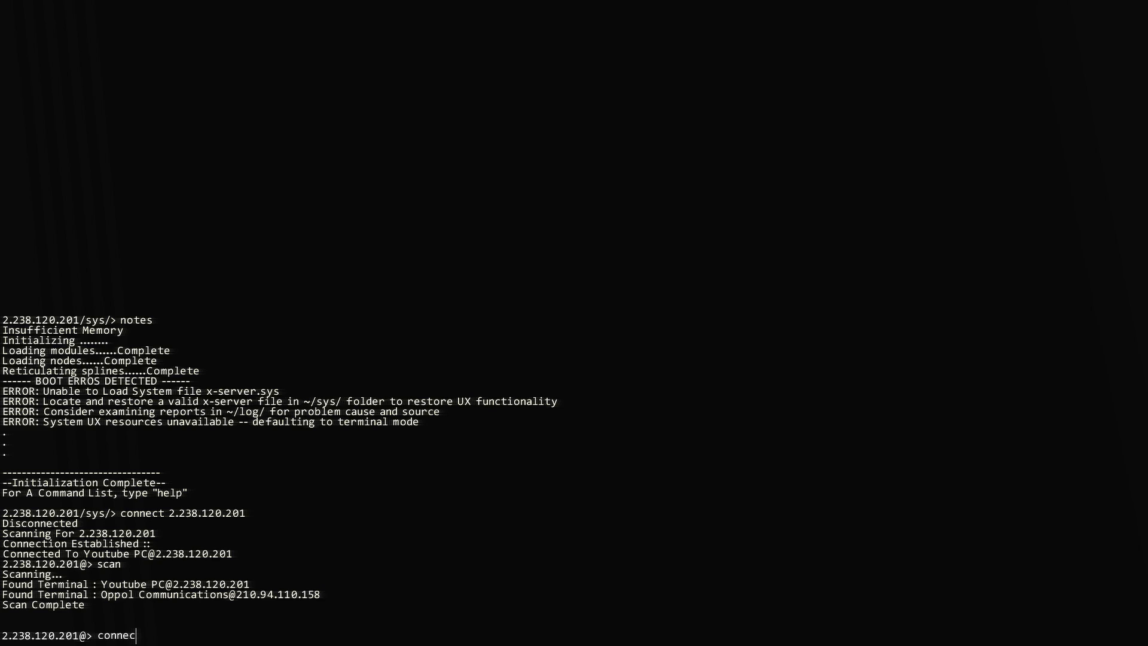
pyautogui.write('t')
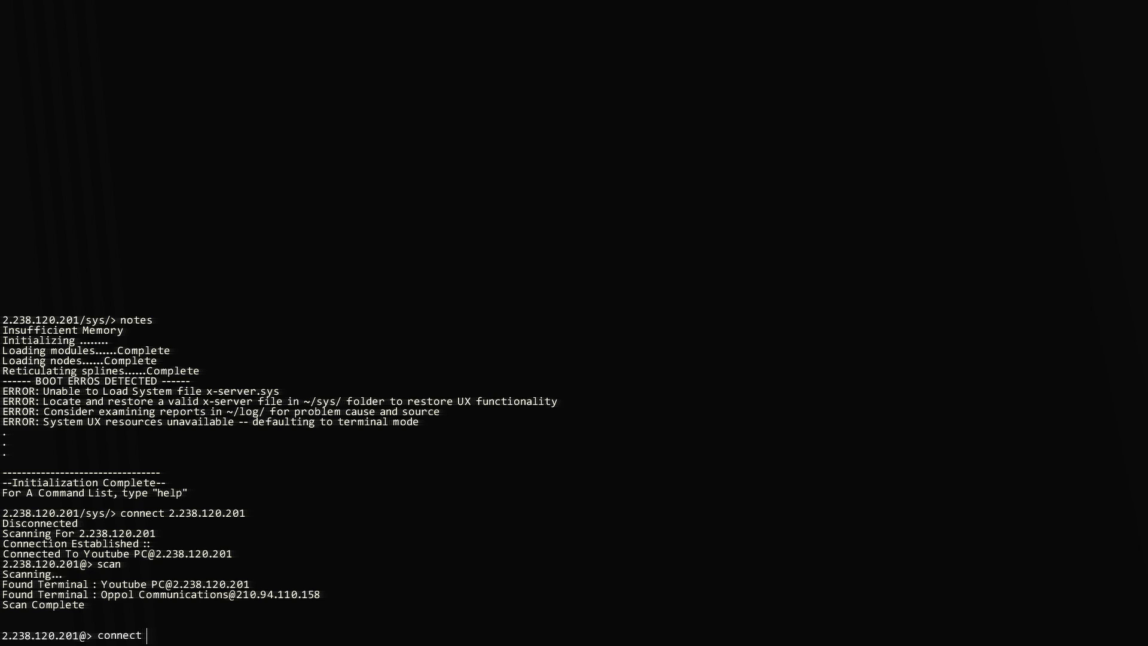
pyautogui.write('210')
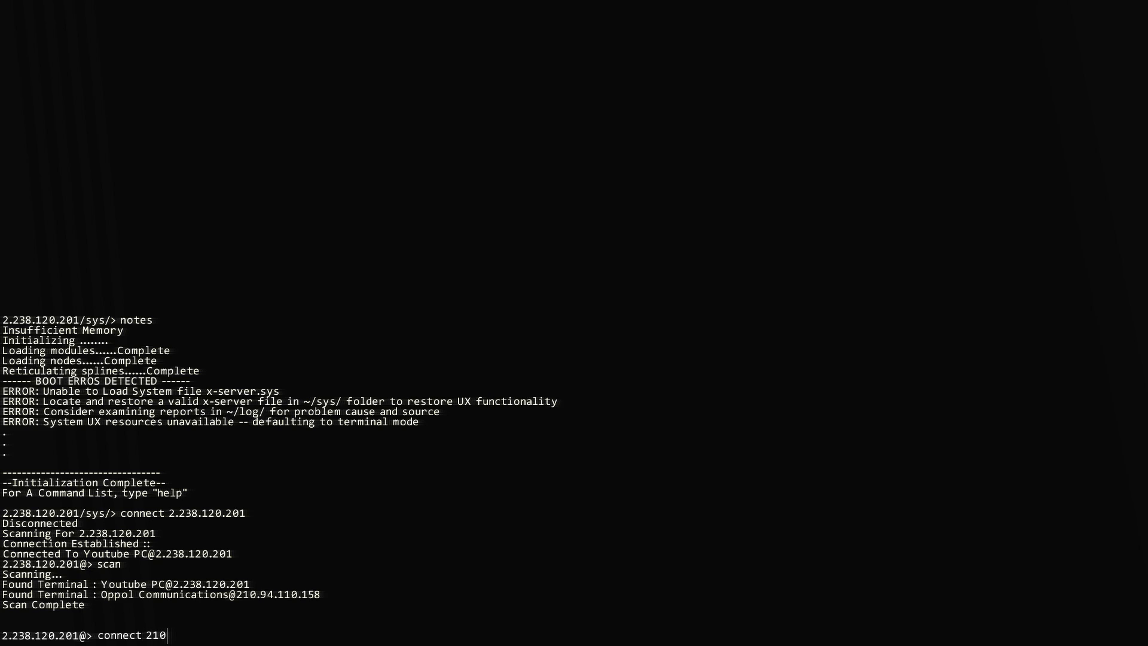
pyautogui.write('.94.110.1')
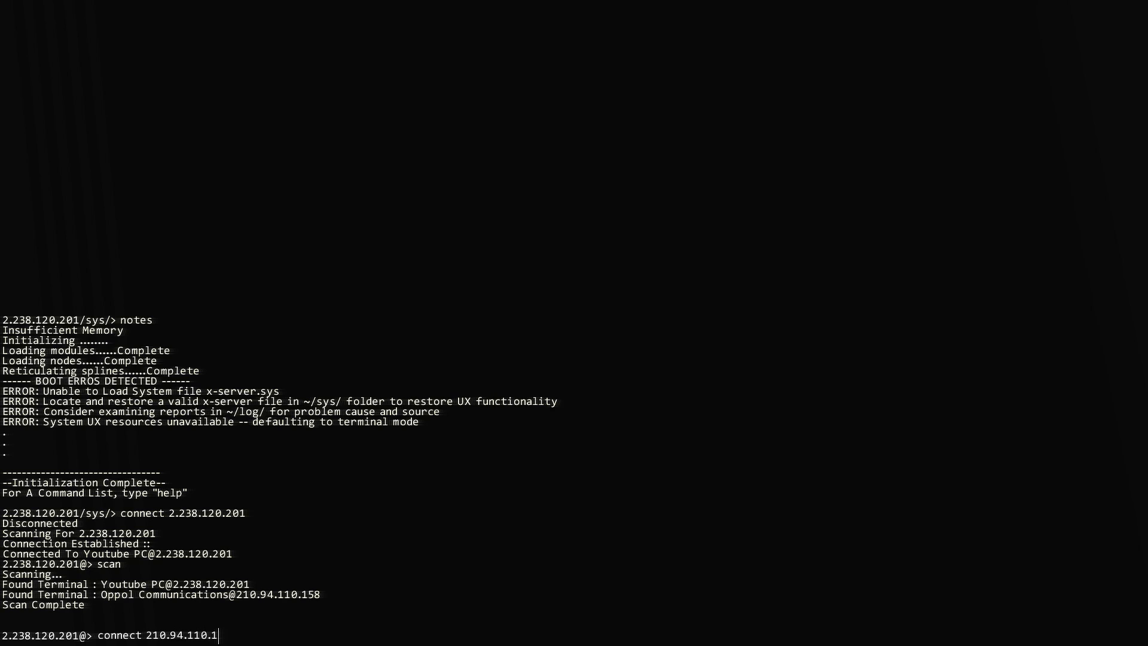
# Step: Connect to Oppol Communications and scp its x-server.sys into the local sys folder
pyautogui.press('Return')
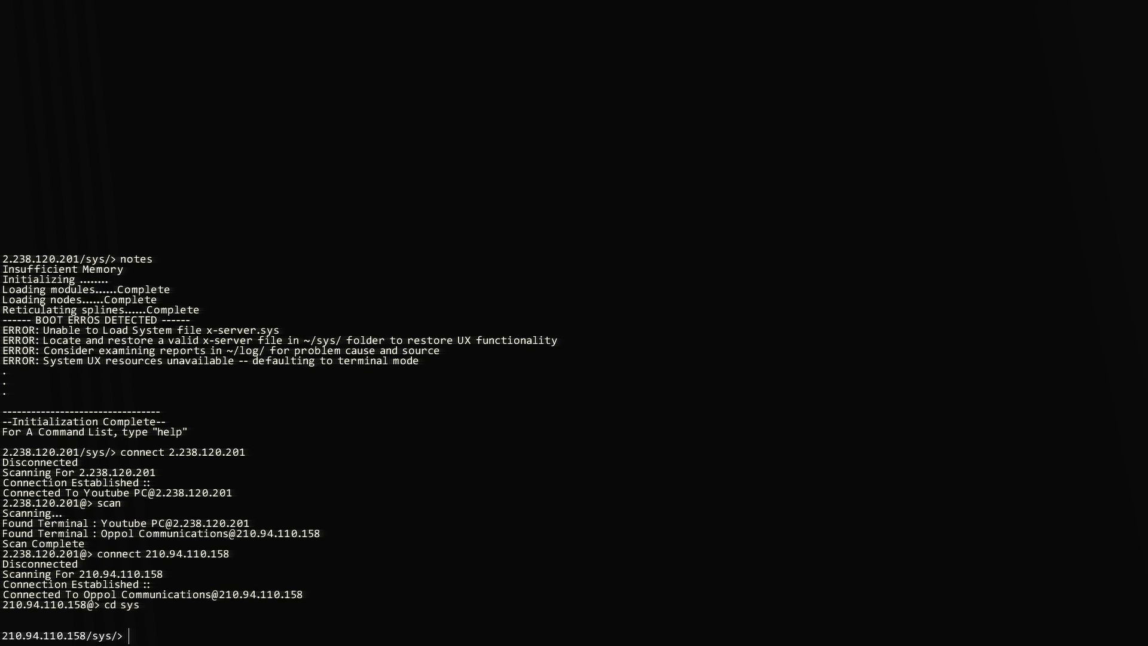
pyautogui.write('scp')
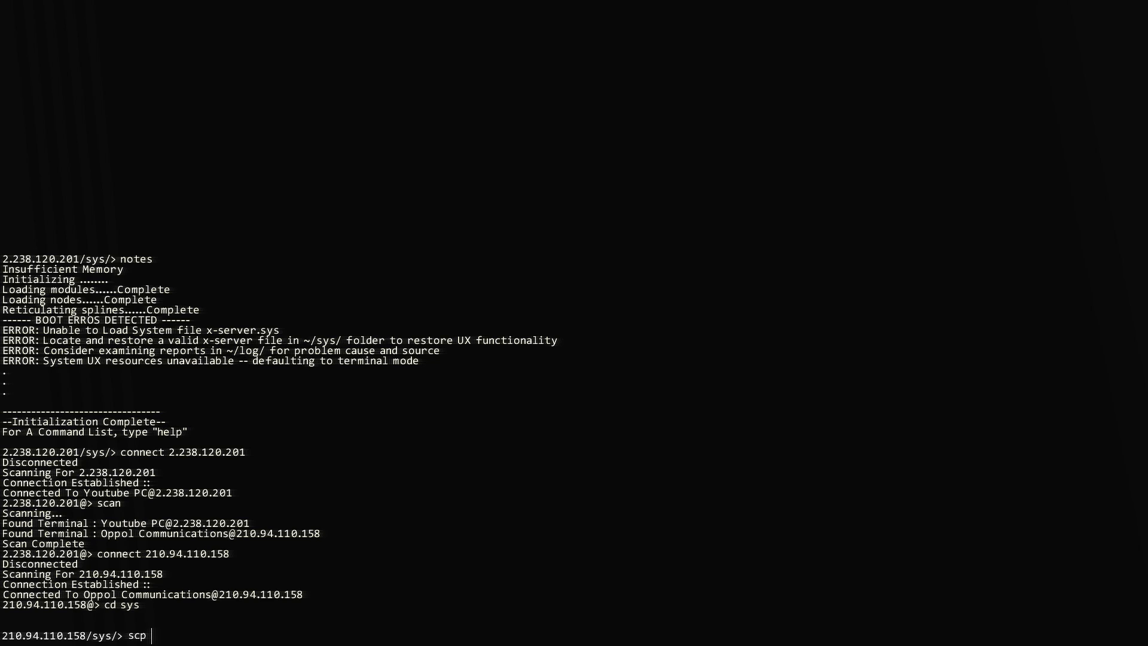
pyautogui.write('x-server.sys')
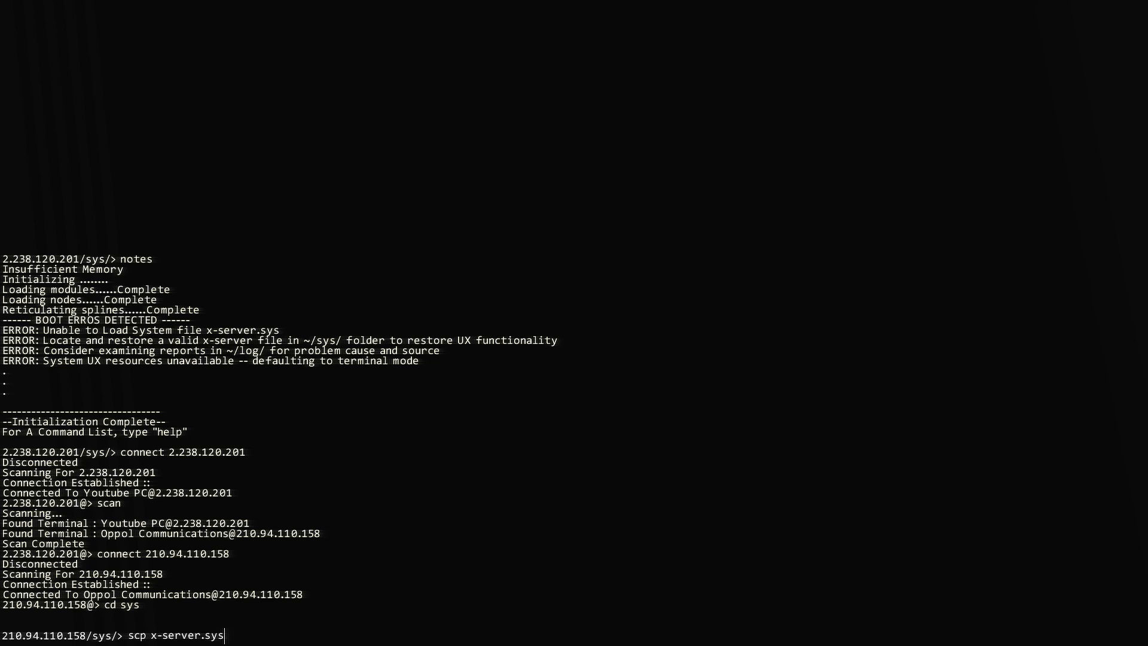
pyautogui.press('Return')
pyautogui.write('reboot')
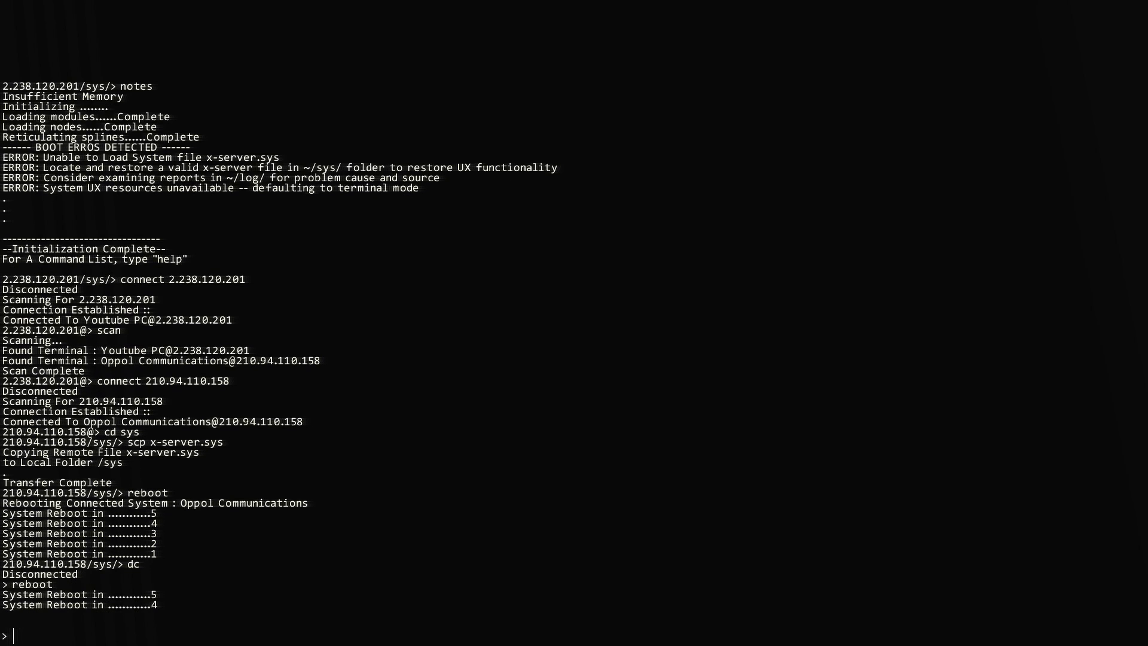
# Step: Review the finished boot log showing x-server.sys loaded as UX graphics module and Boot Complete
pyautogui.scroll(-3)
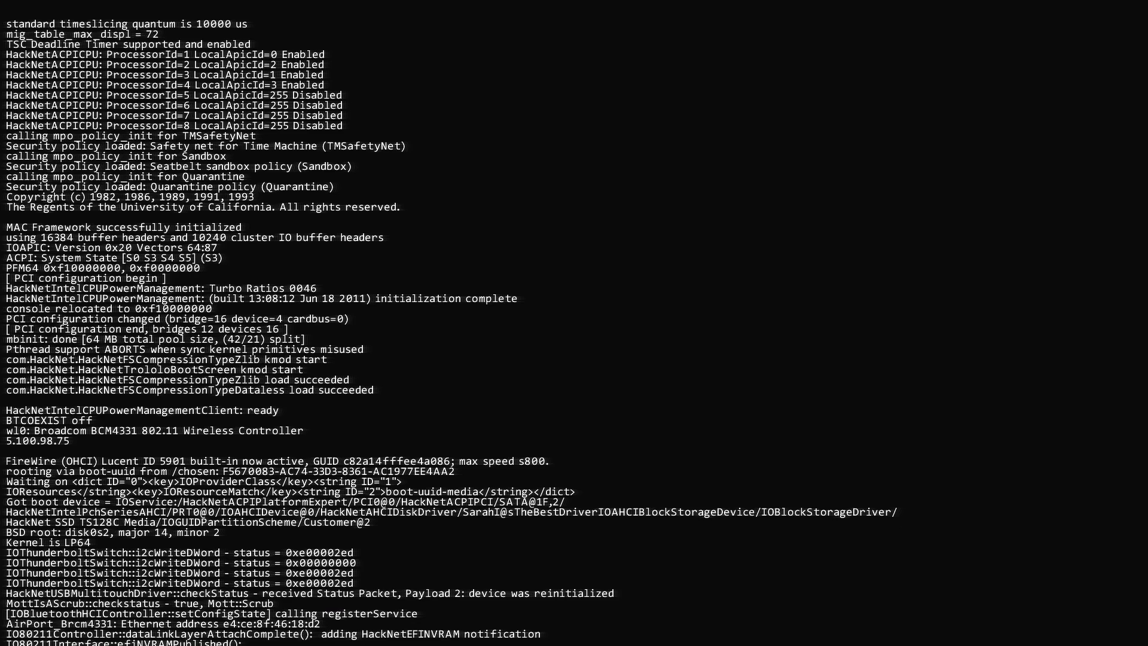
pyautogui.scroll(-3)
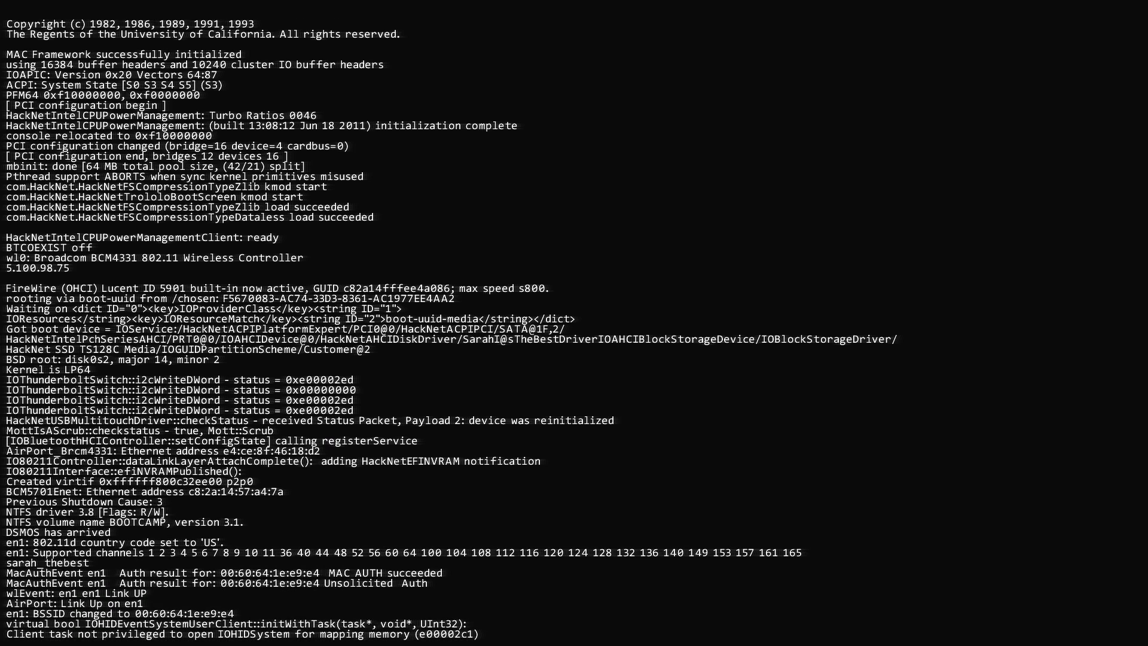
pyautogui.scroll(-3)
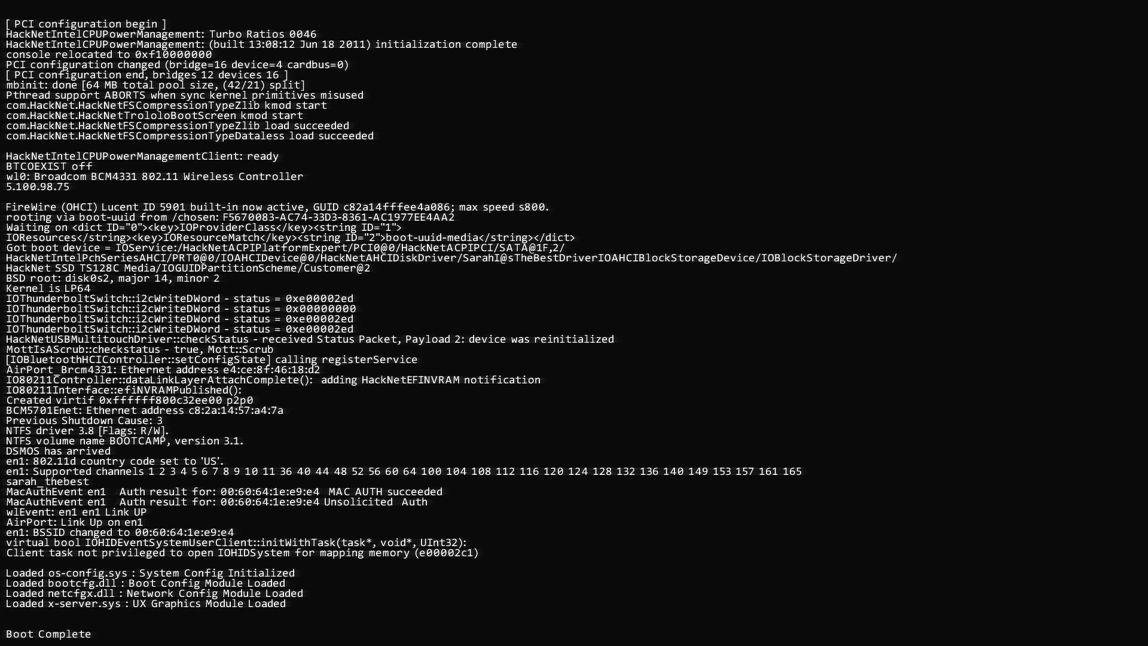
pyautogui.scroll(3)
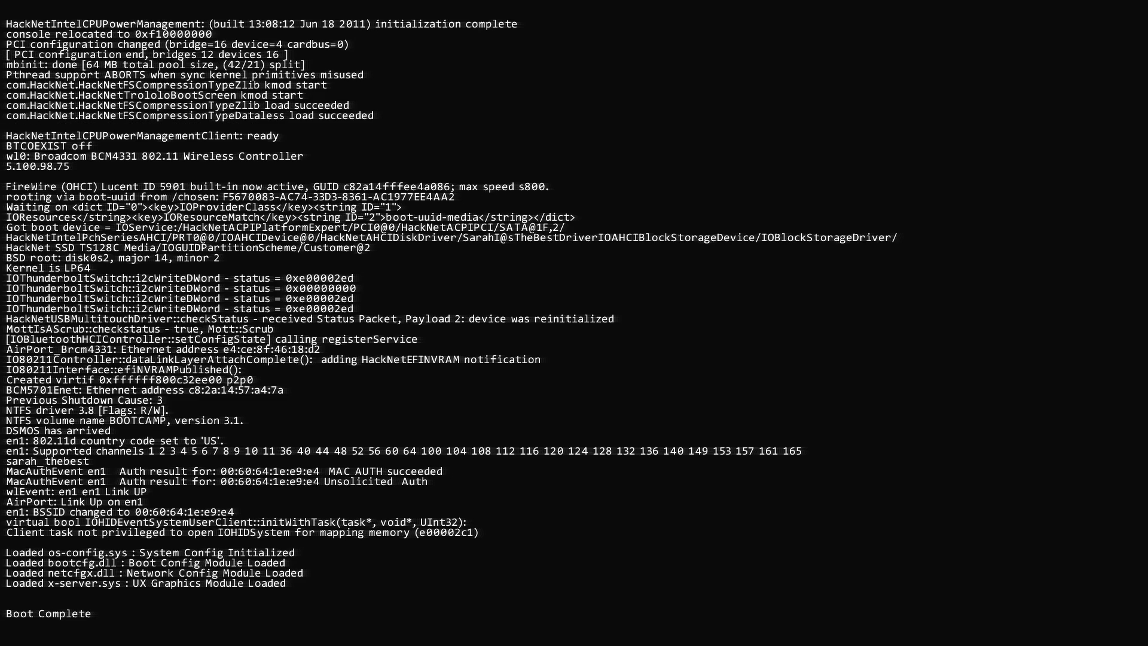